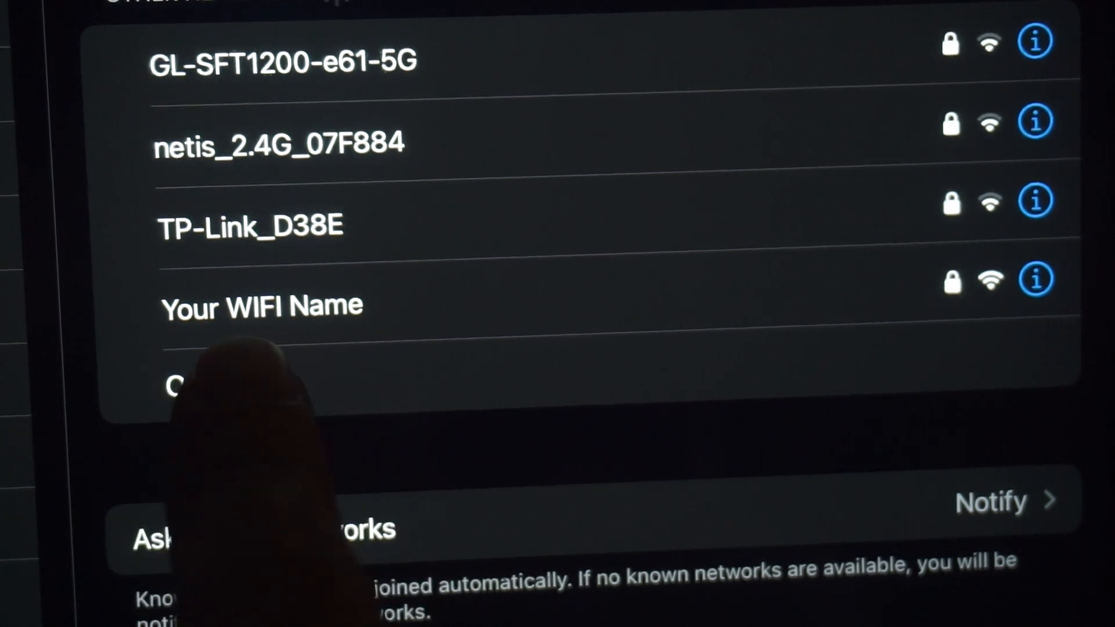
# - Join the wireless network 'Your WIFI Name' with its password from iPadOS Settings
pyautogui.click(262, 306)
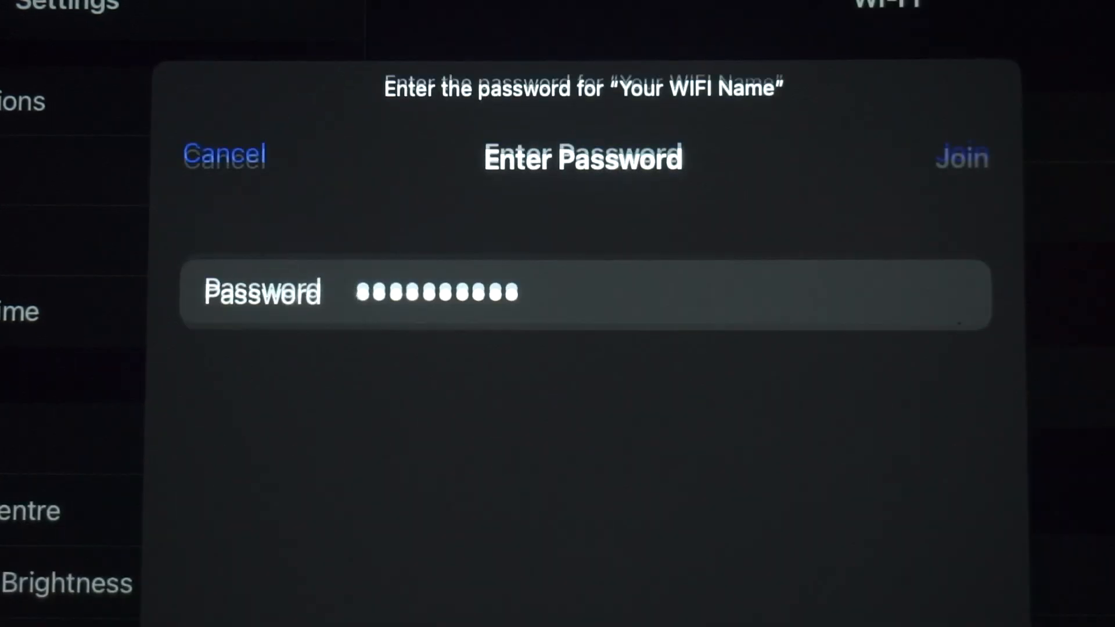
pyautogui.click(961, 157)
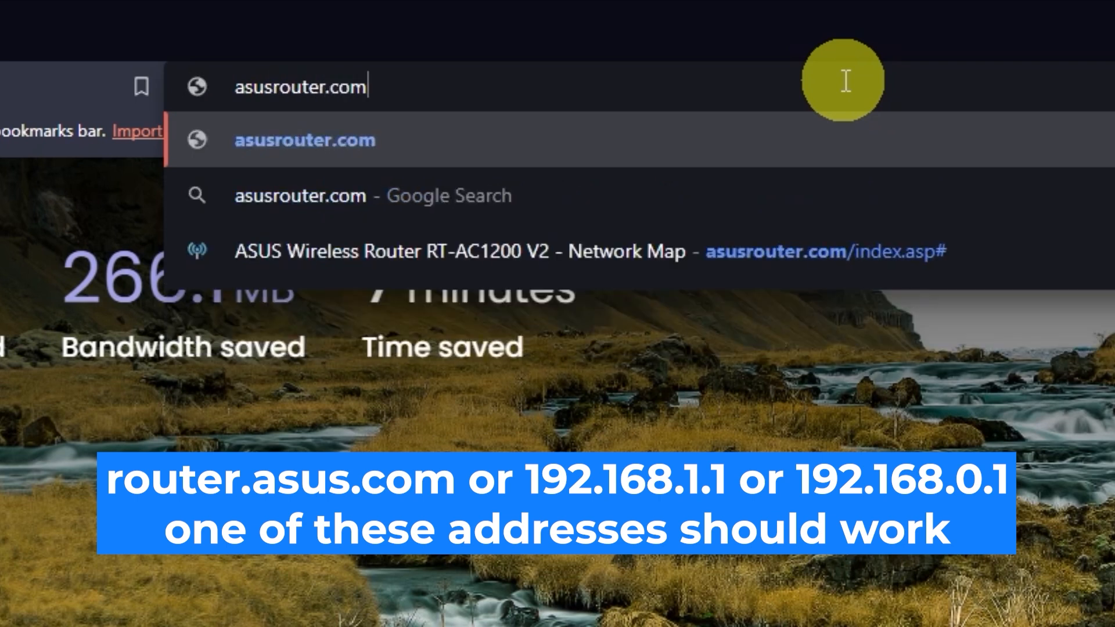
# - Load asusrouter.com and sign in with username admin and the default password
pyautogui.press('Enter')
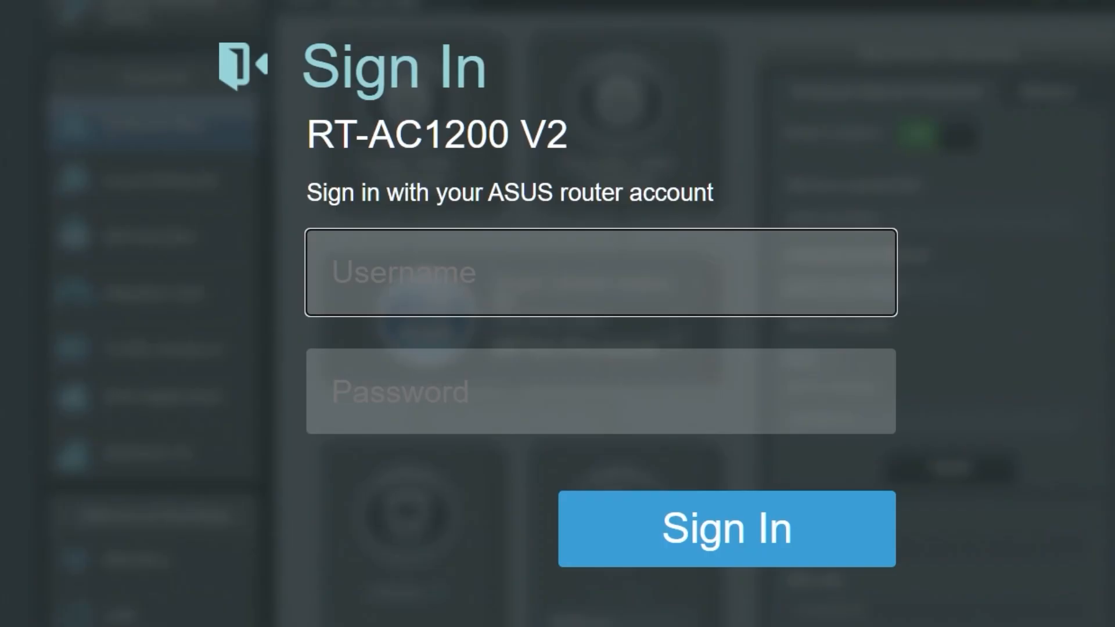
pyautogui.click(600, 272)
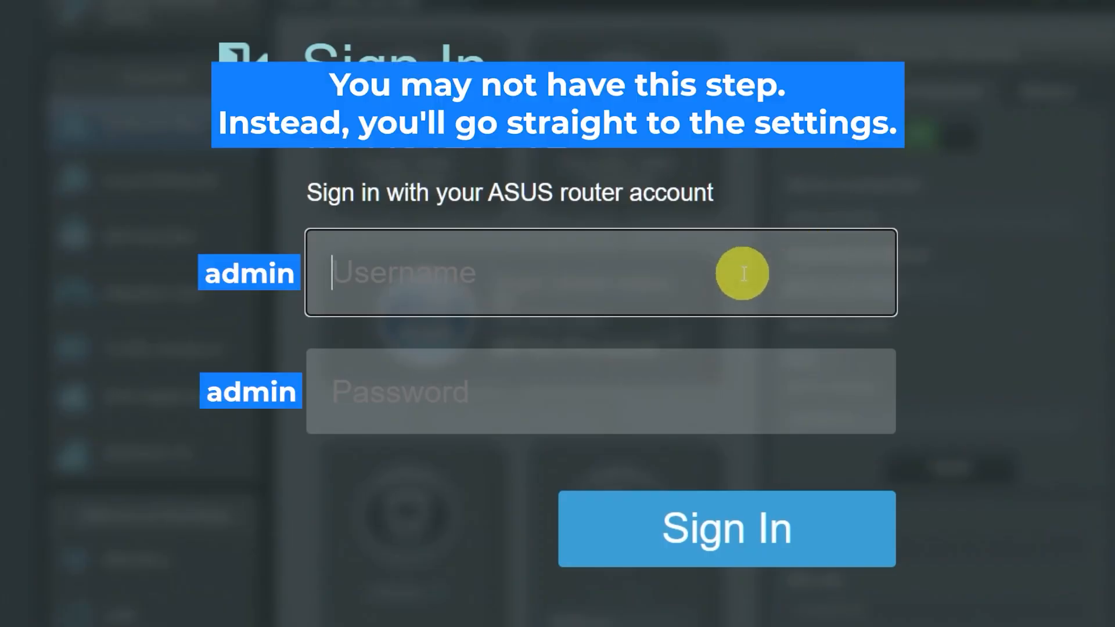
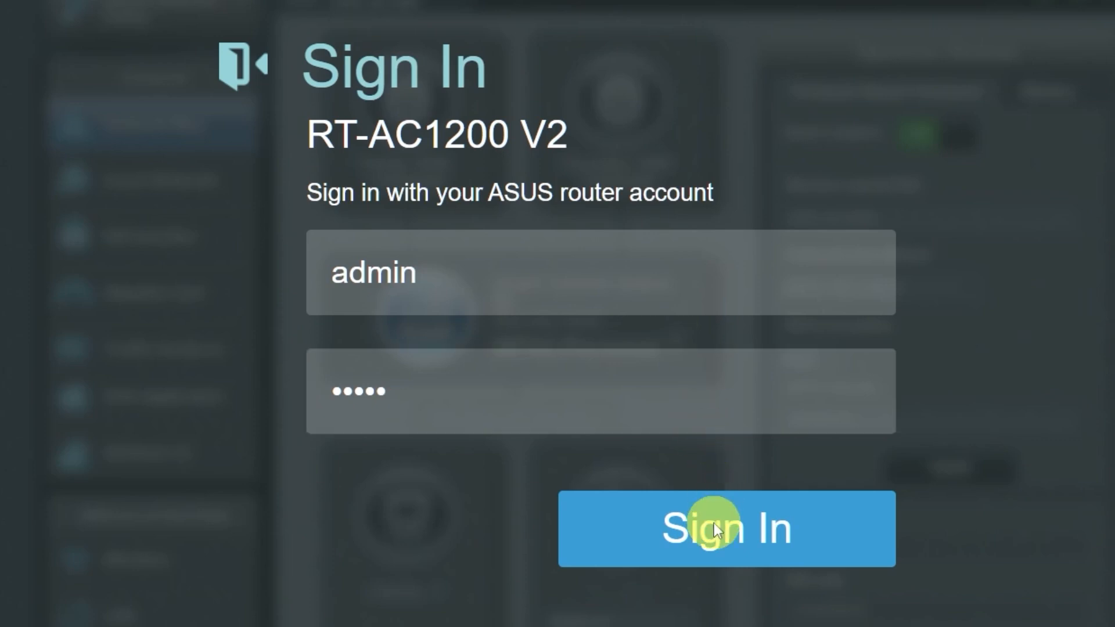
pyautogui.click(725, 529)
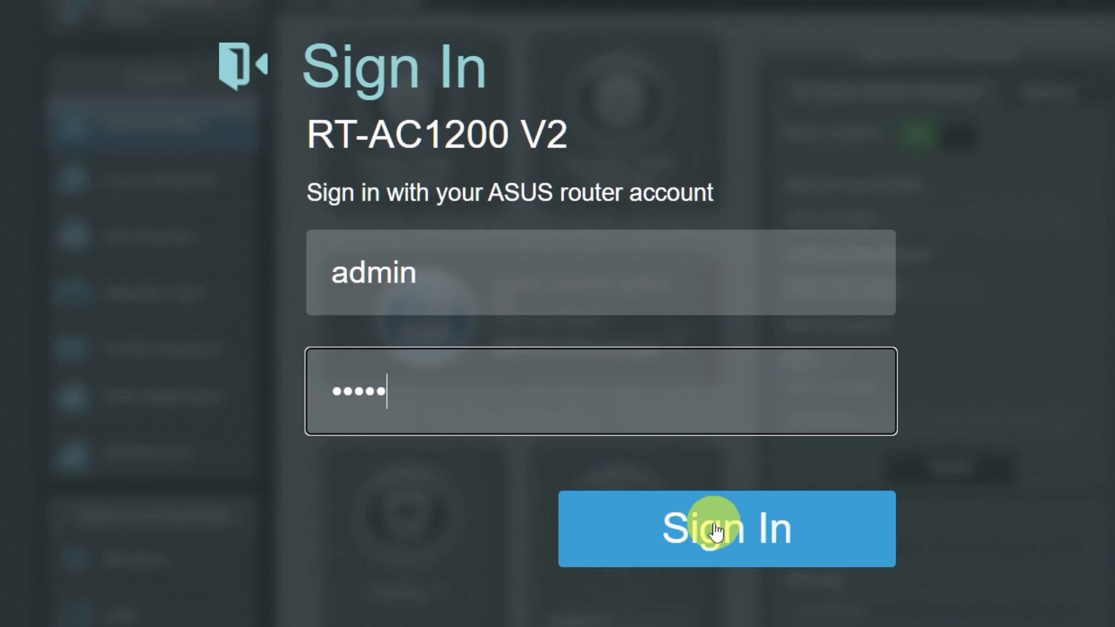
pyautogui.click(725, 529)
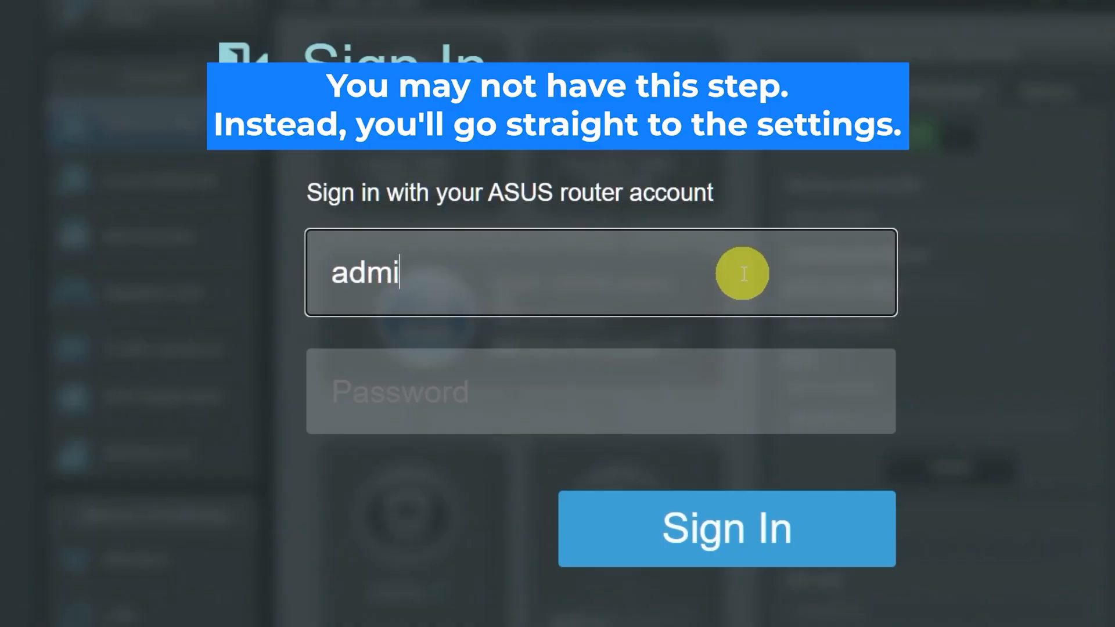
pyautogui.click(601, 392)
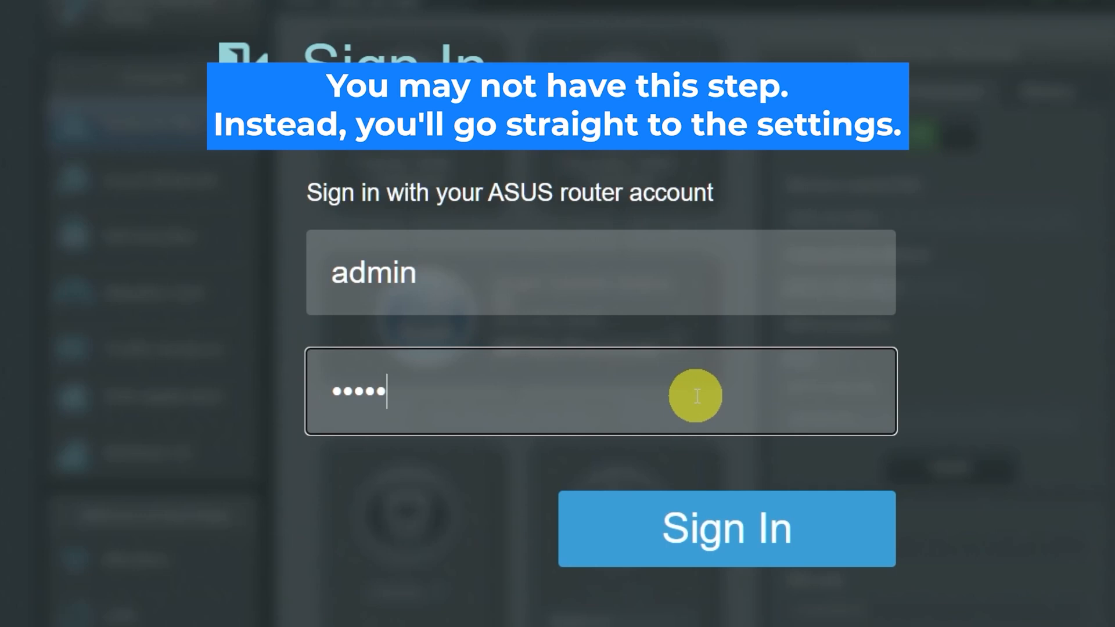
pyautogui.click(725, 527)
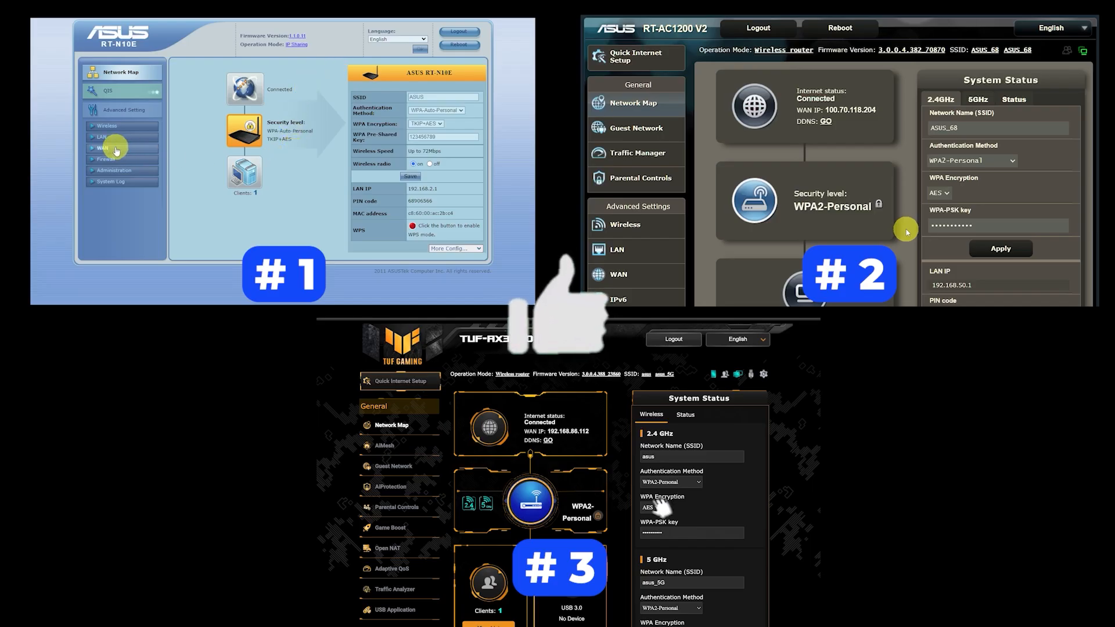
# - Finish sign-in so the Change the router login password page loads
pyautogui.click(101, 148)
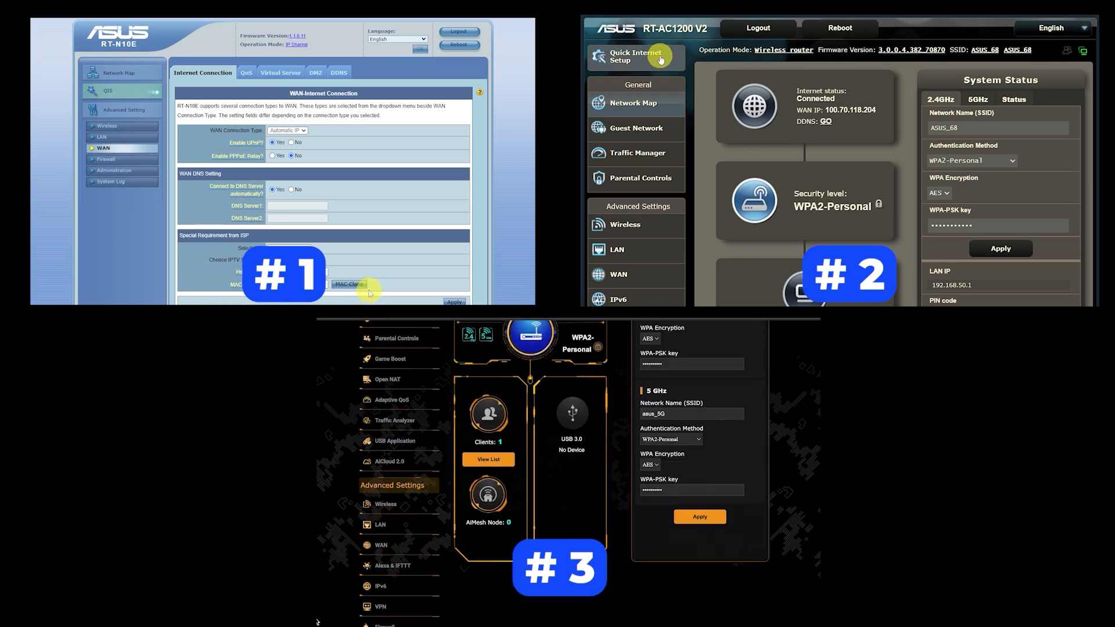
pyautogui.click(634, 57)
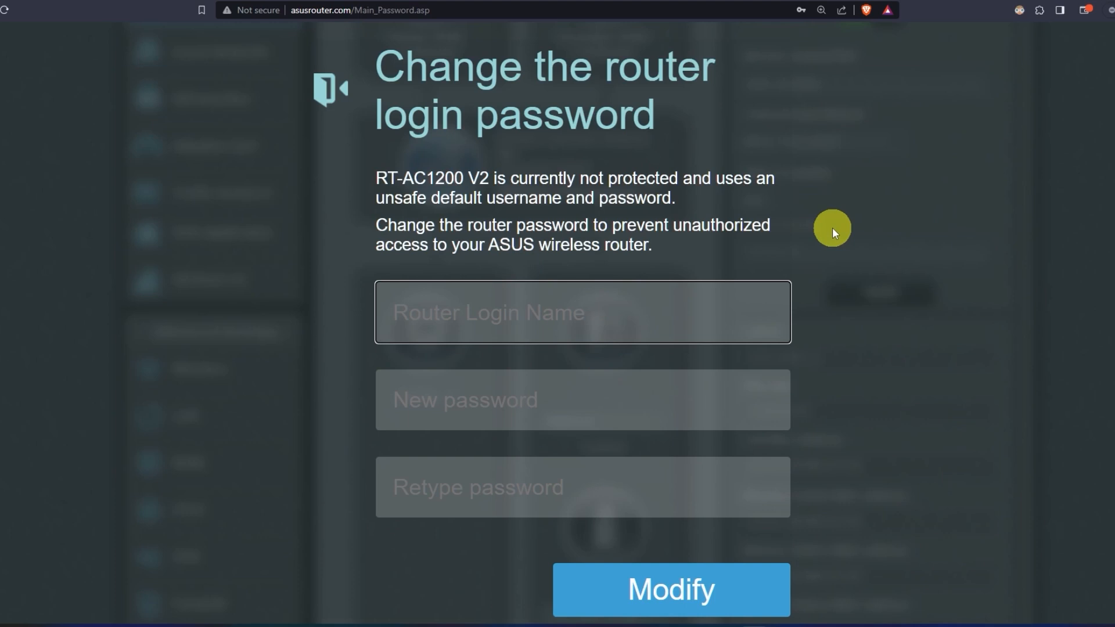
# - Set the router login name to asus with a new password and submit with Modify
pyautogui.write('asu')
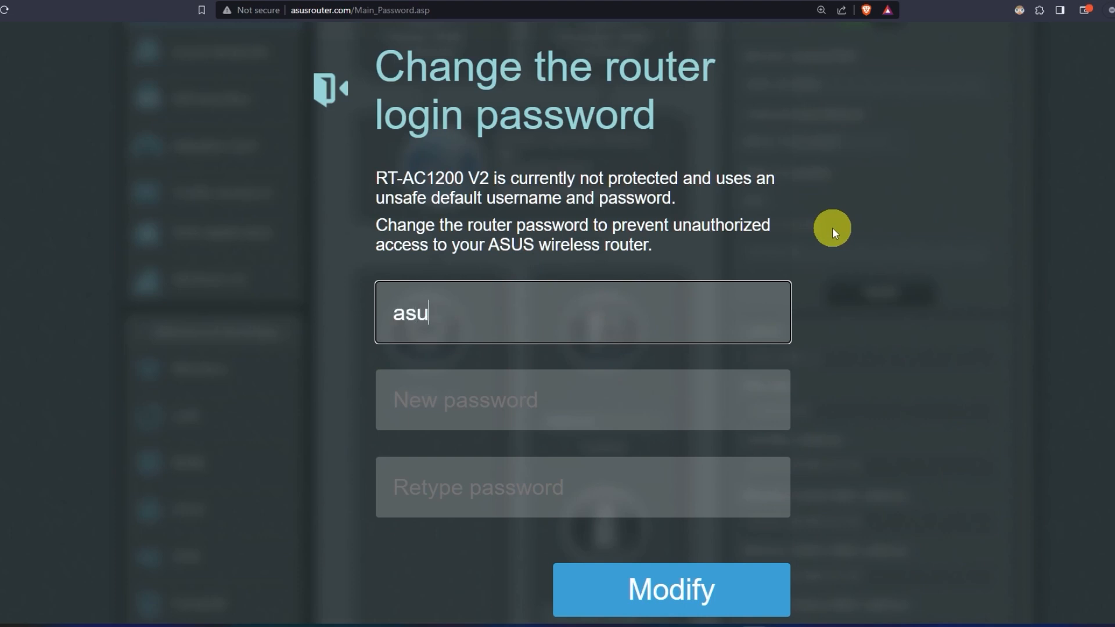
pyautogui.click(582, 399)
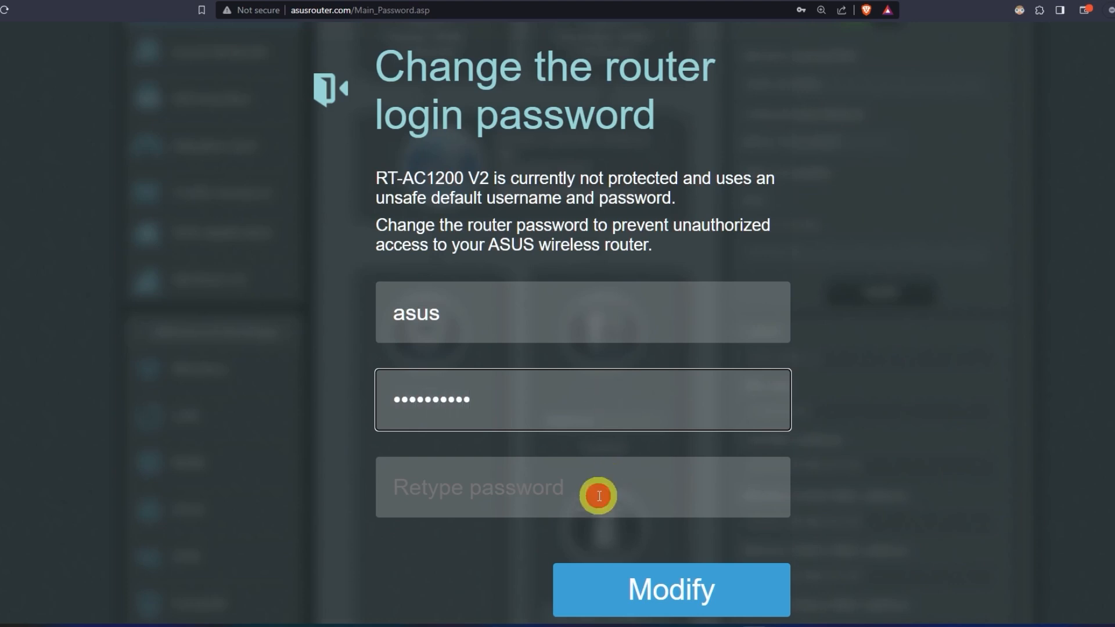
pyautogui.write('••••••')
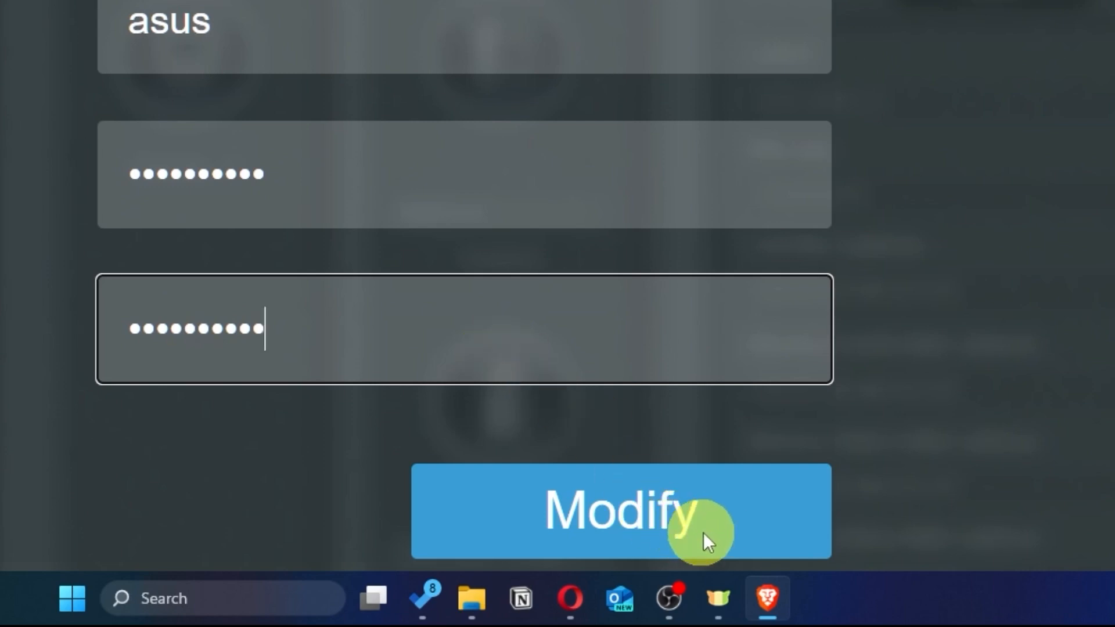
pyautogui.click(620, 512)
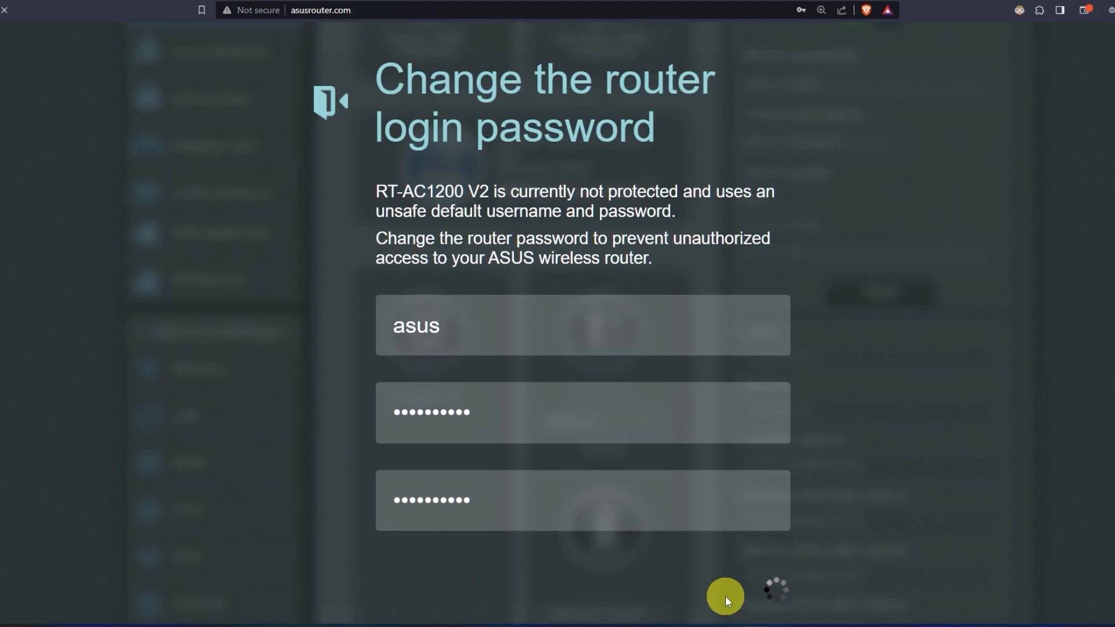
pyautogui.click(725, 596)
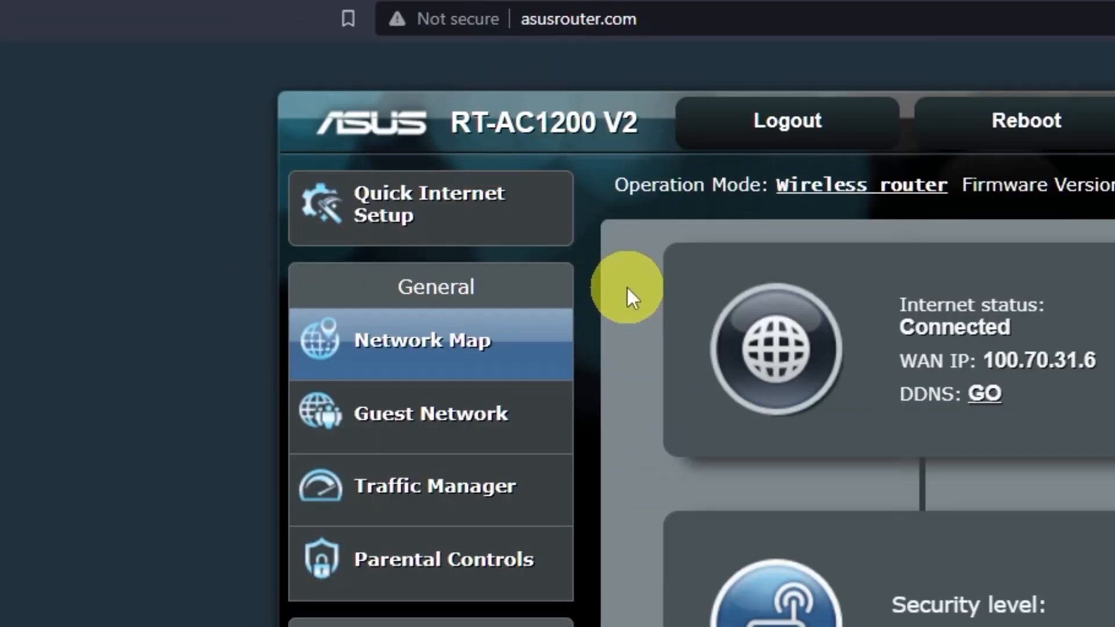
pyautogui.click(430, 205)
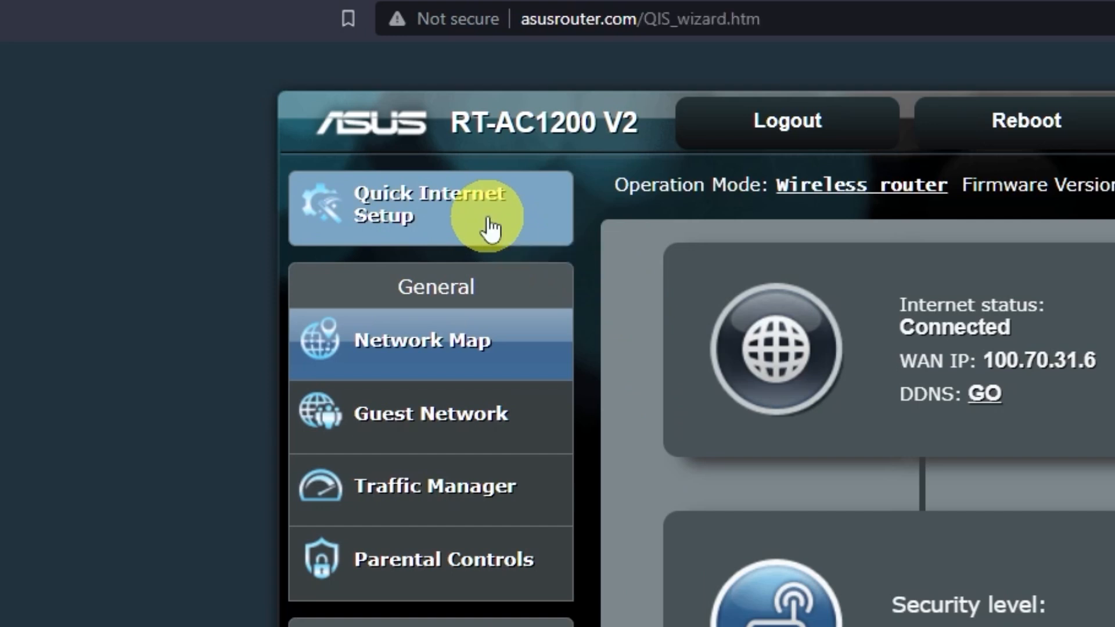
pyautogui.click(430, 204)
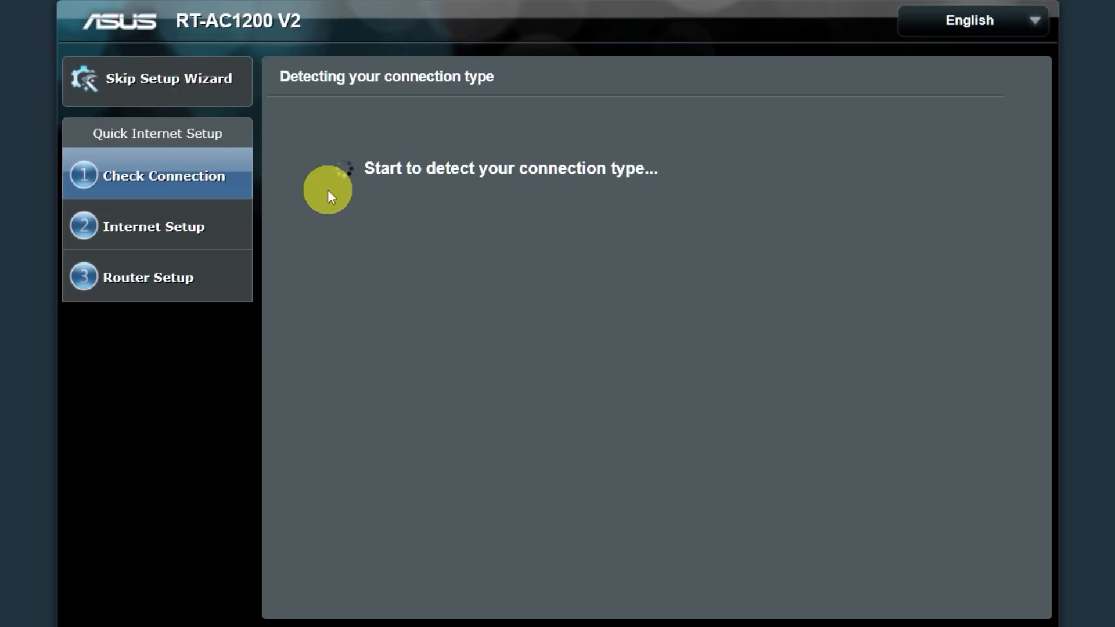
pyautogui.moveTo(242, 379)
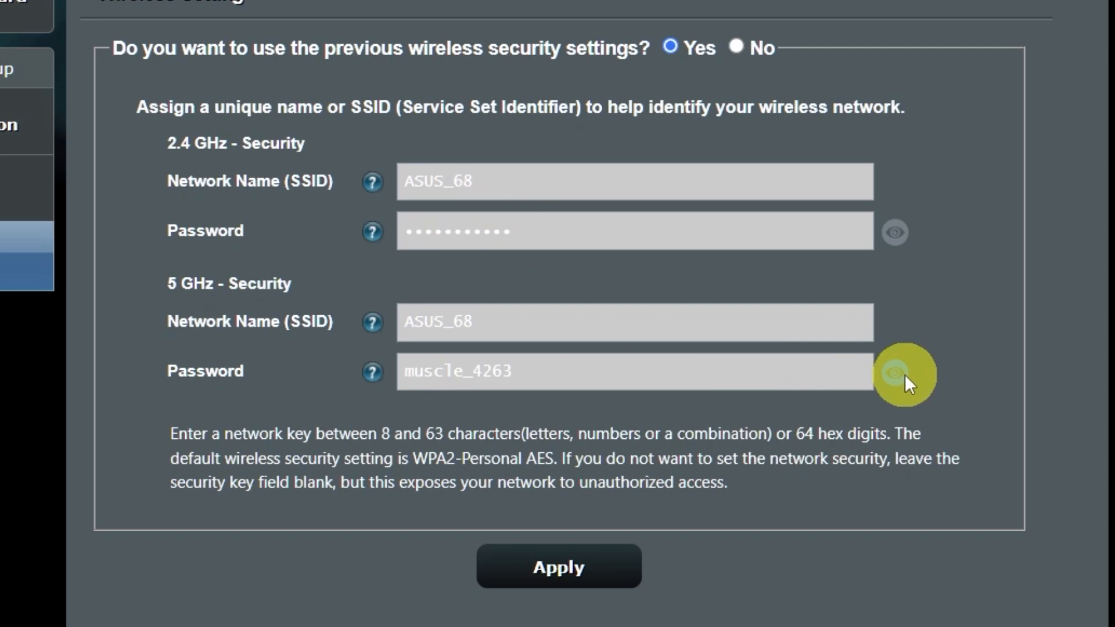
pyautogui.click(895, 232)
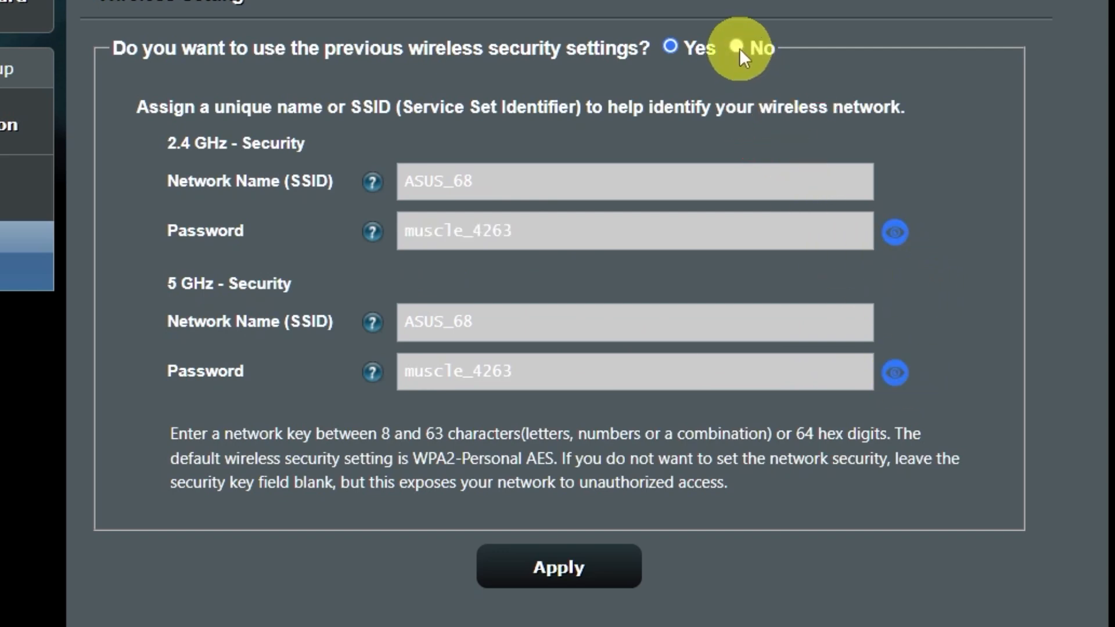
pyautogui.click(736, 49)
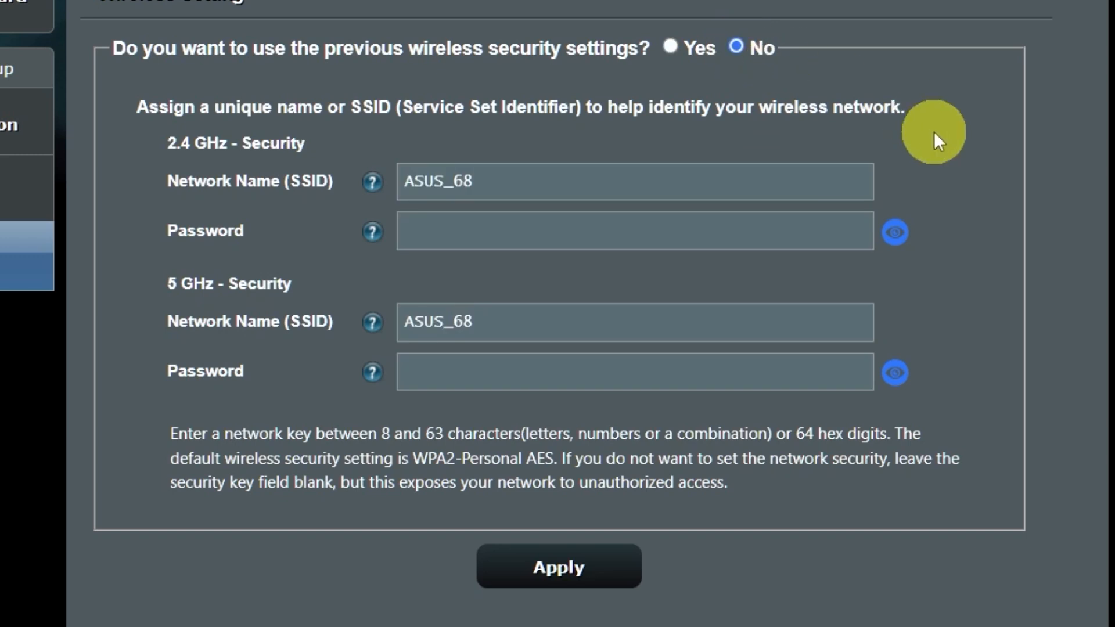
pyautogui.moveTo(676, 251)
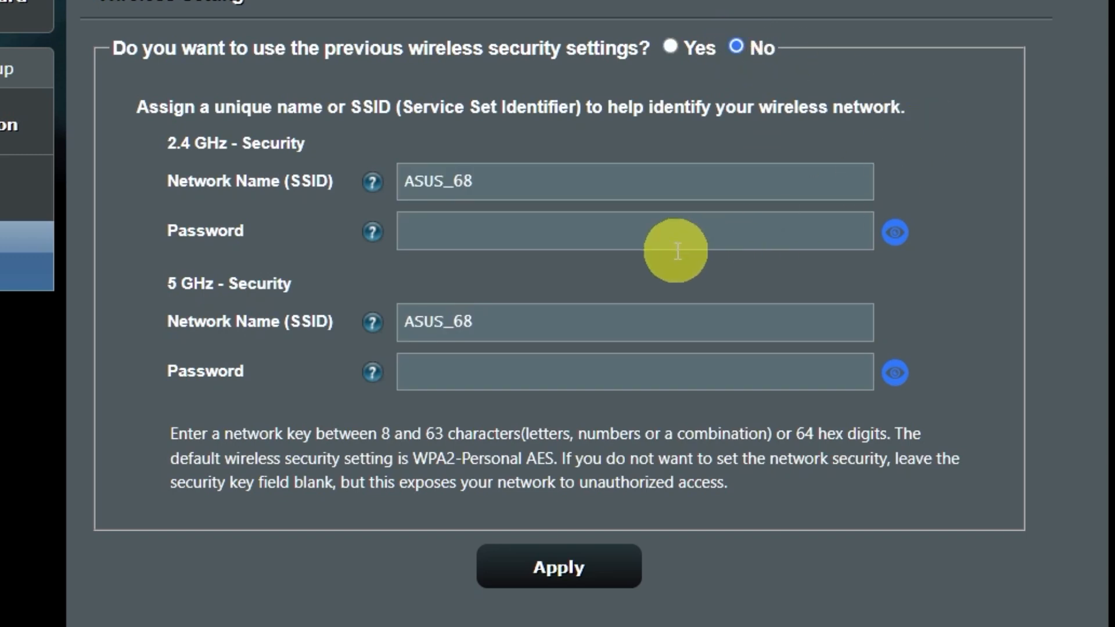
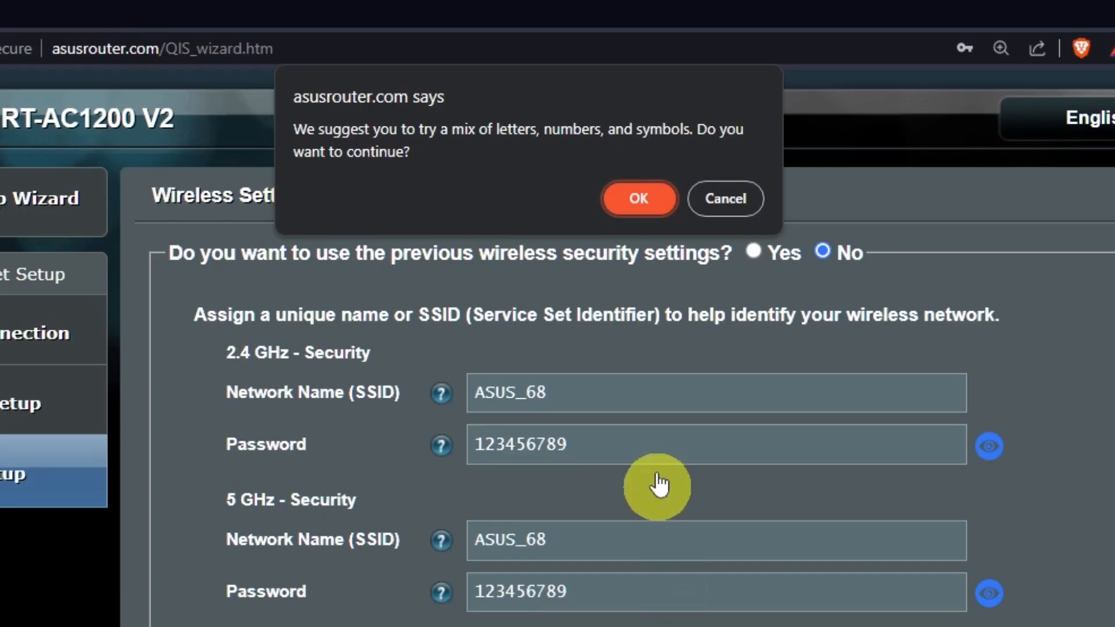
# - Apply the passwords, accept the weak-password warning and complete the setup summary
pyautogui.click(638, 198)
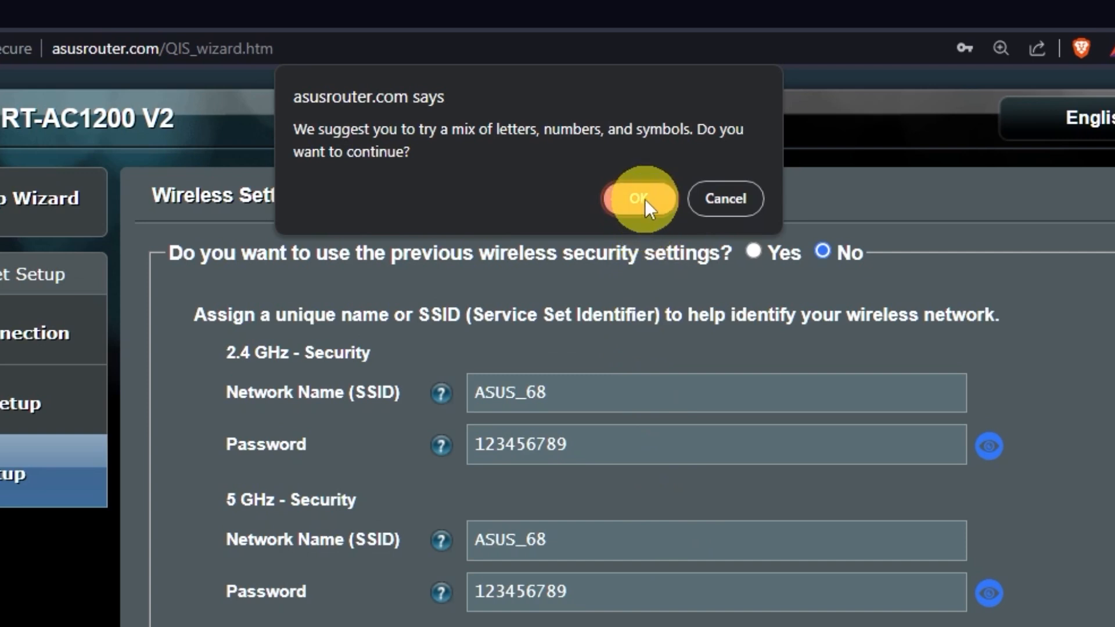
pyautogui.click(638, 199)
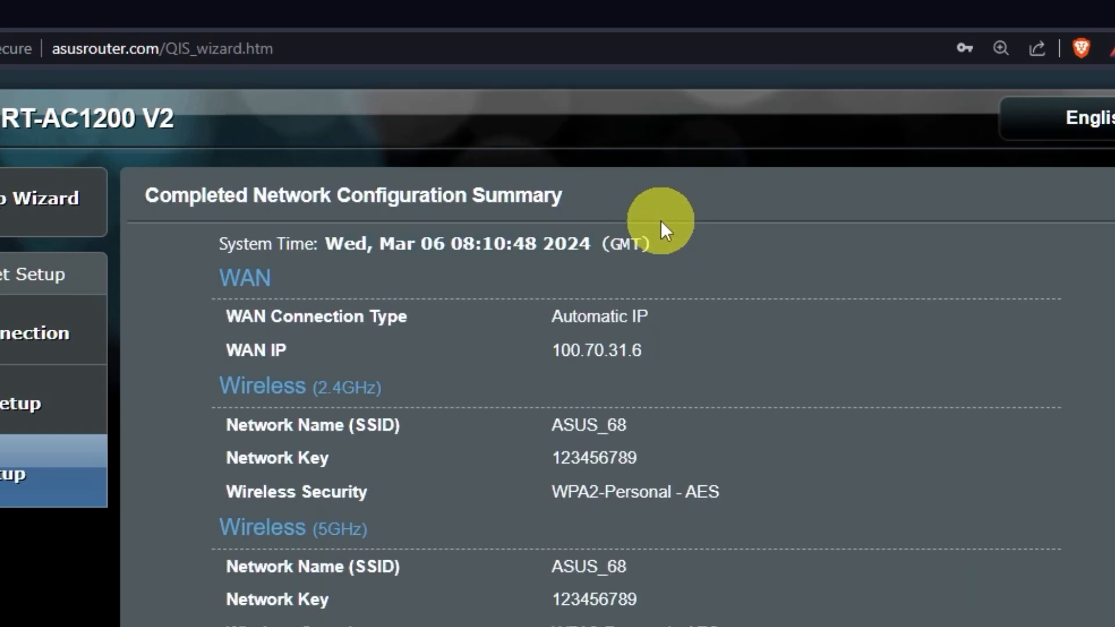
pyautogui.scroll(-3)
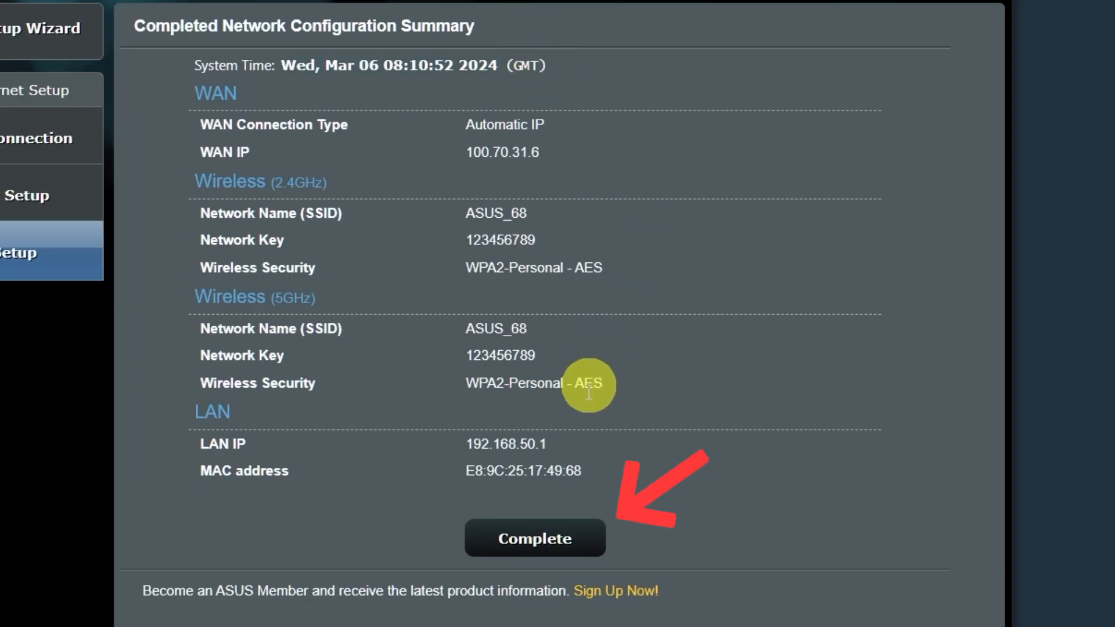
pyautogui.click(535, 538)
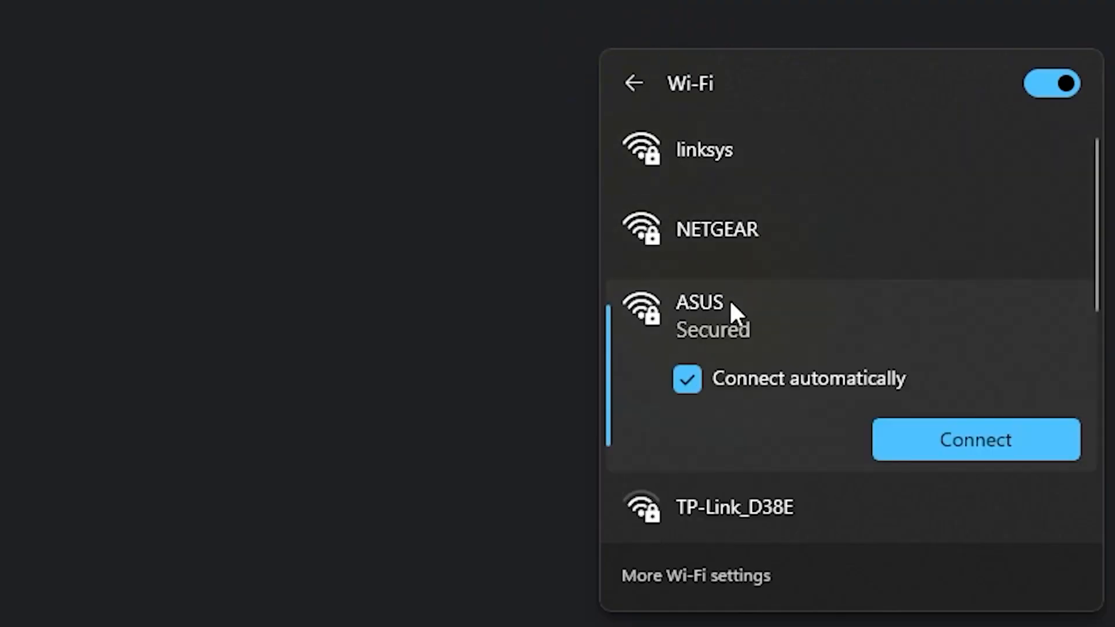
# - Connect to the ASUS network in Windows 11 quick settings using its security key
pyautogui.click(975, 439)
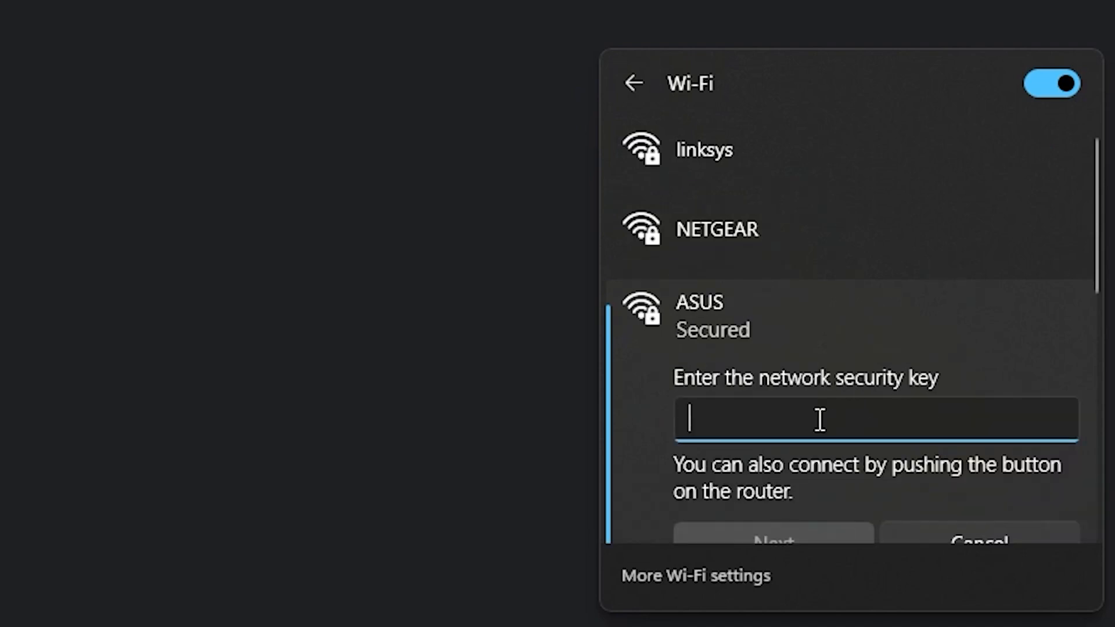
pyautogui.write('password')
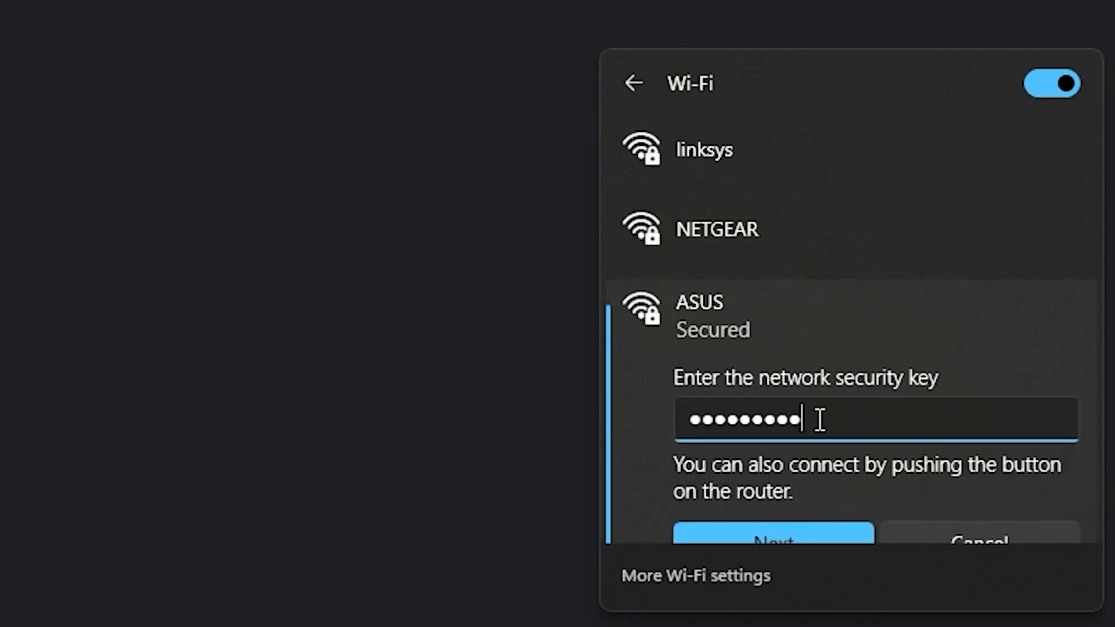
pyautogui.click(773, 537)
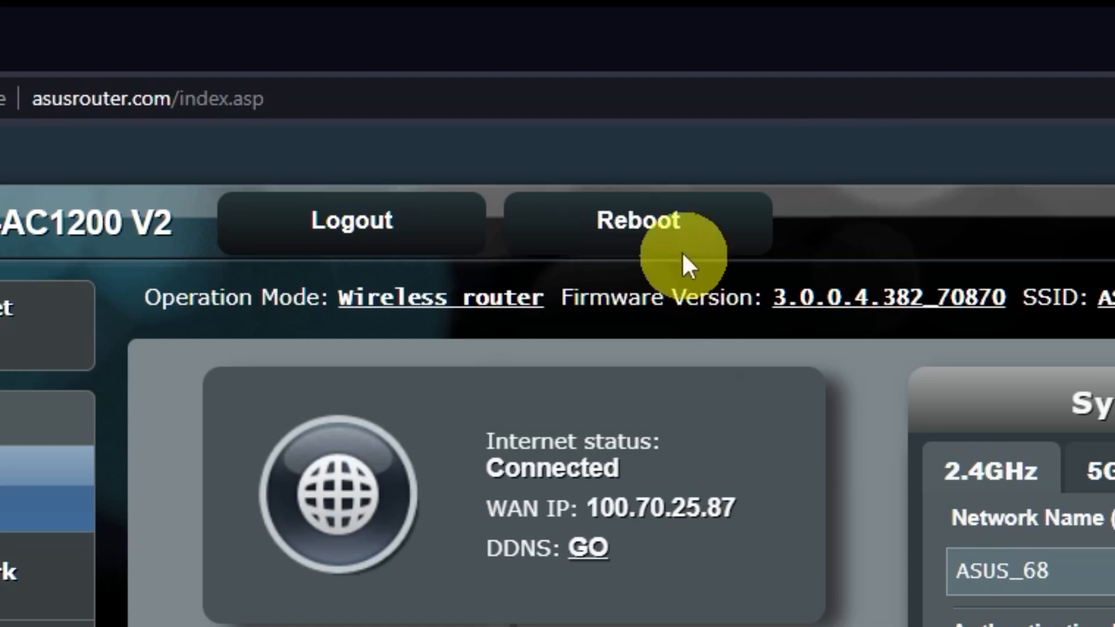
# - Reboot the router from the dashboard and confirm the connection-loss warning
pyautogui.click(632, 220)
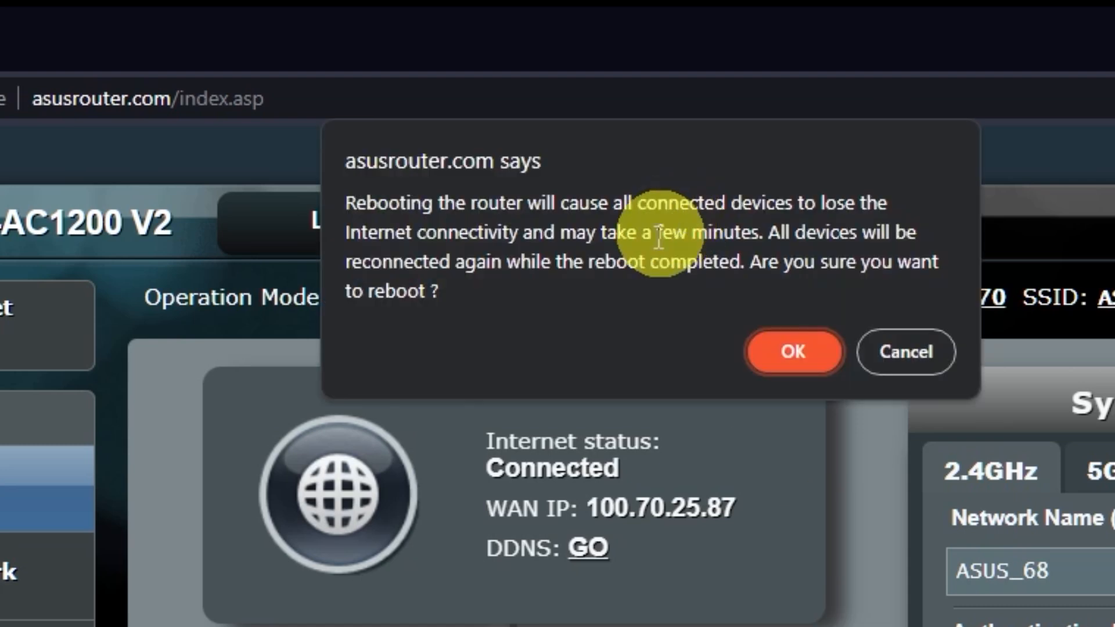
pyautogui.click(793, 351)
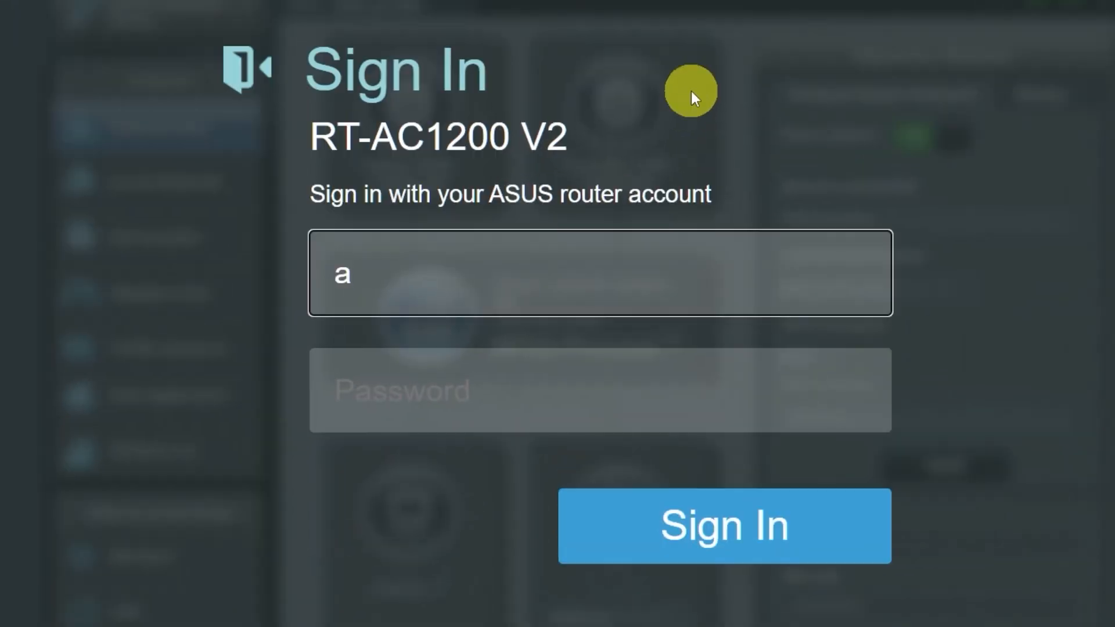
# - Sign back in as asus, set the WAN MAC address via MAC Clone and apply it
pyautogui.write('sus')
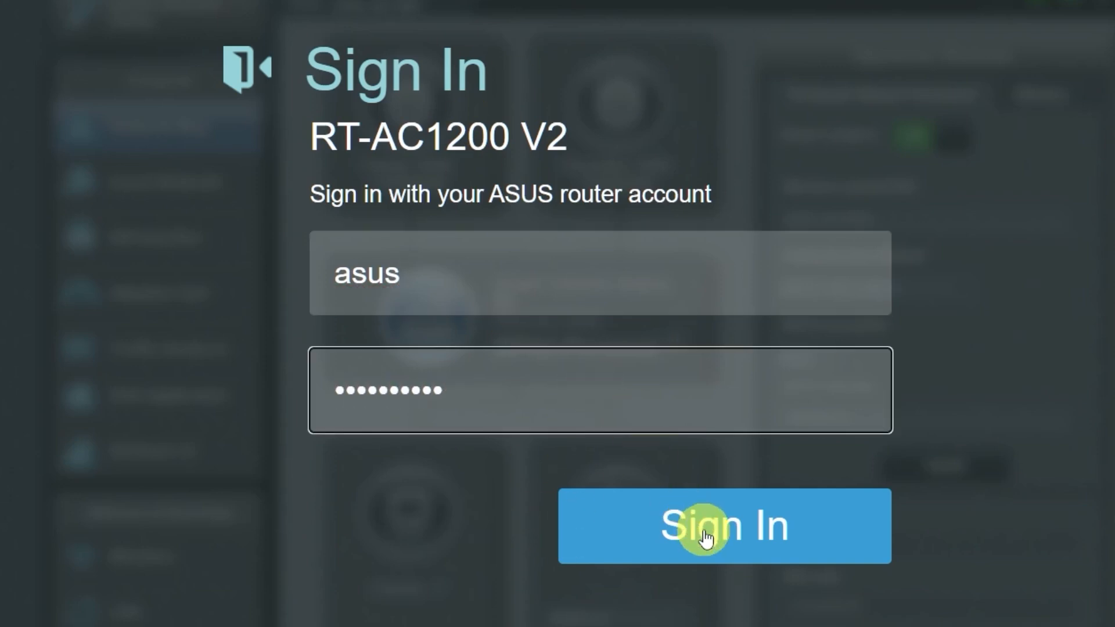
pyautogui.click(724, 526)
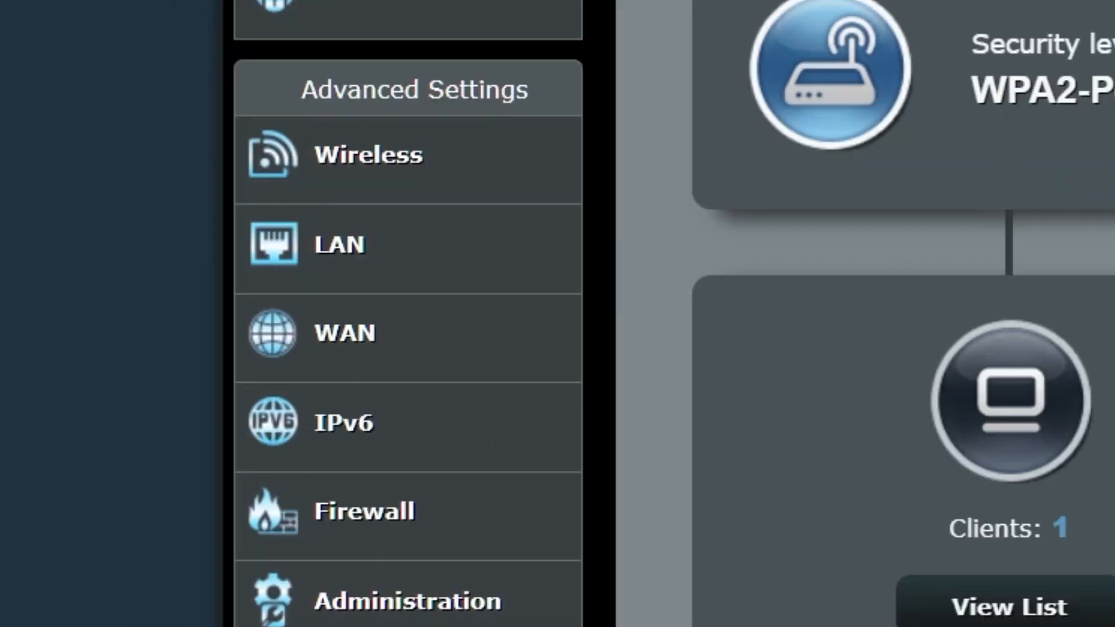
pyautogui.click(345, 332)
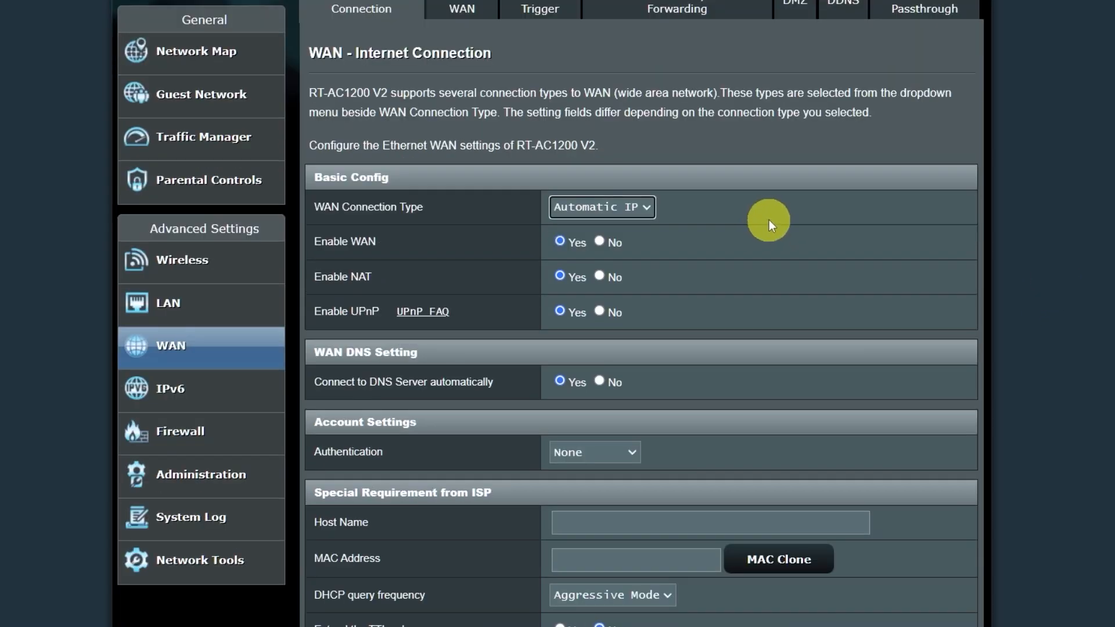
pyautogui.moveTo(770, 225)
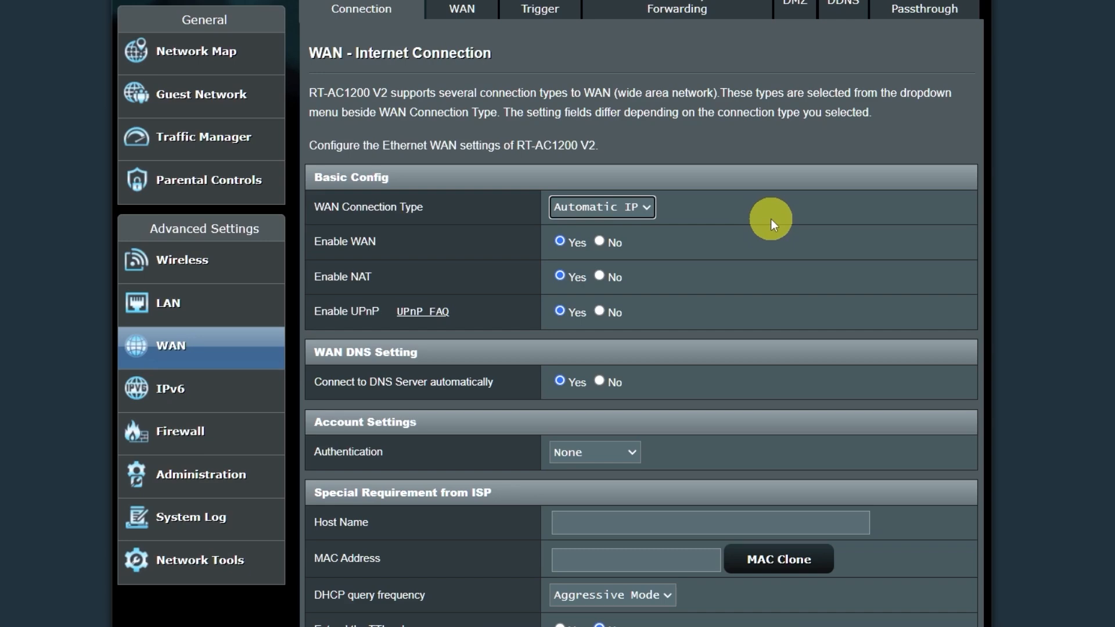
pyautogui.scroll(-3)
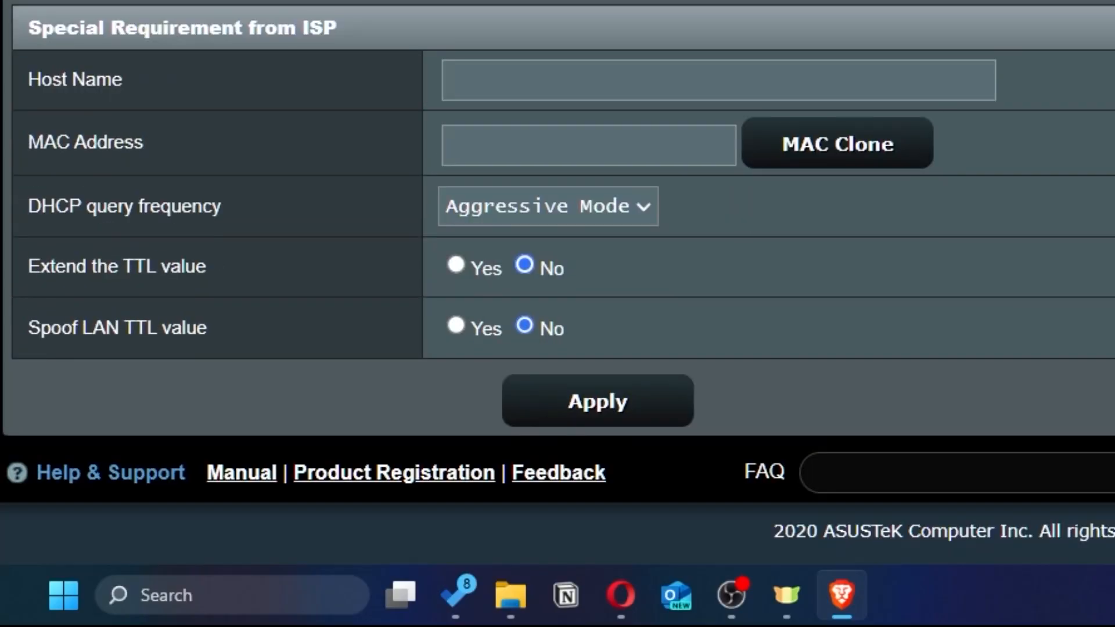
pyautogui.click(837, 144)
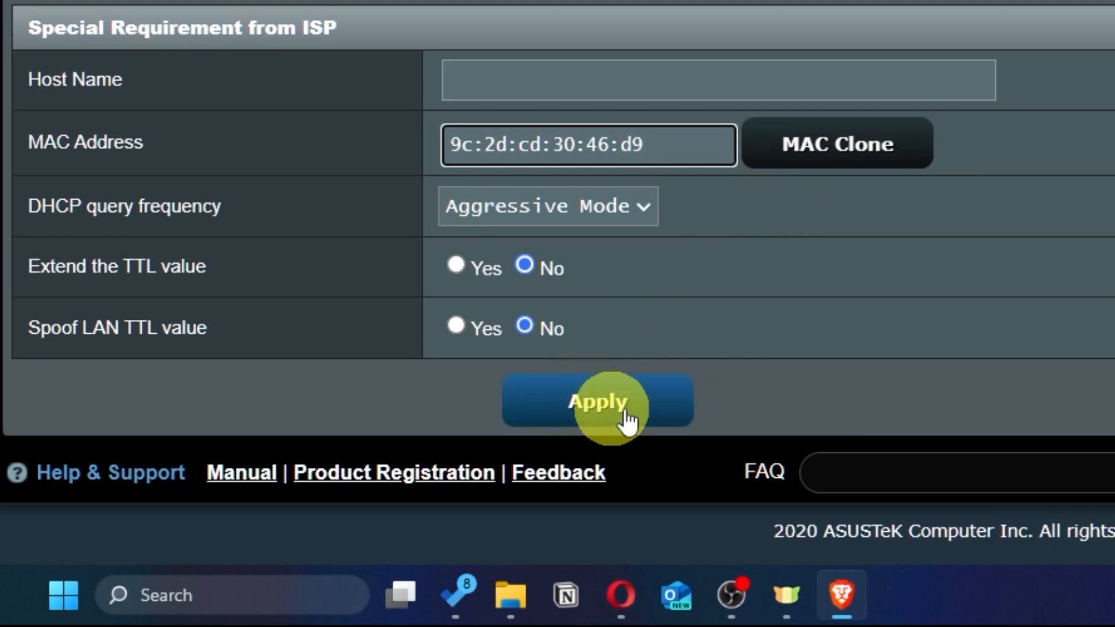
pyautogui.click(598, 399)
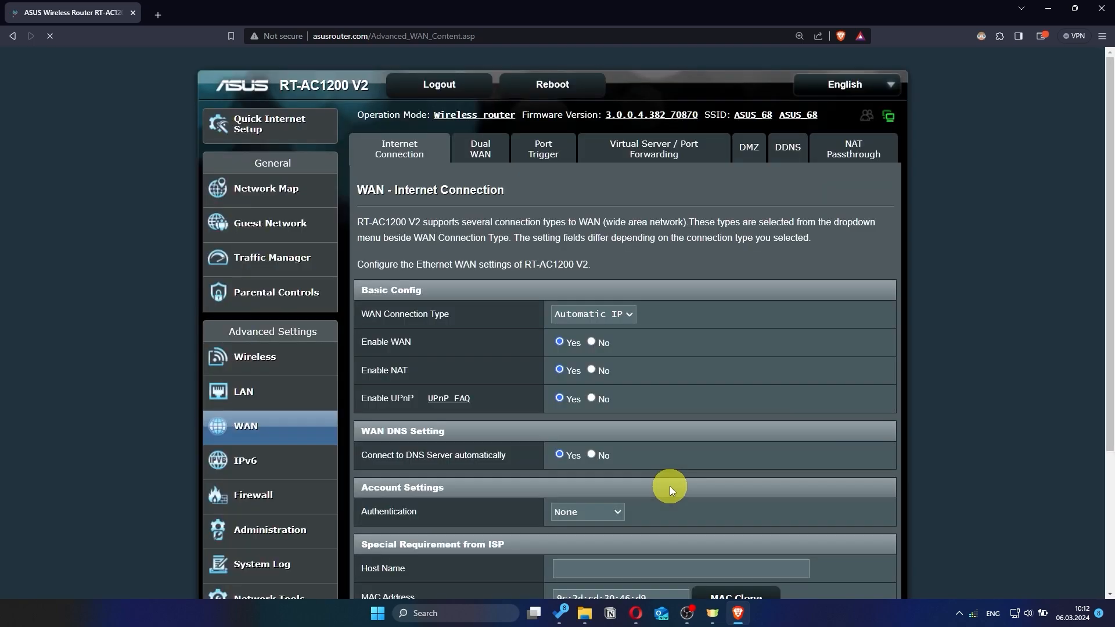
# - Reboot the router again and confirm the prompt
pyautogui.click(553, 84)
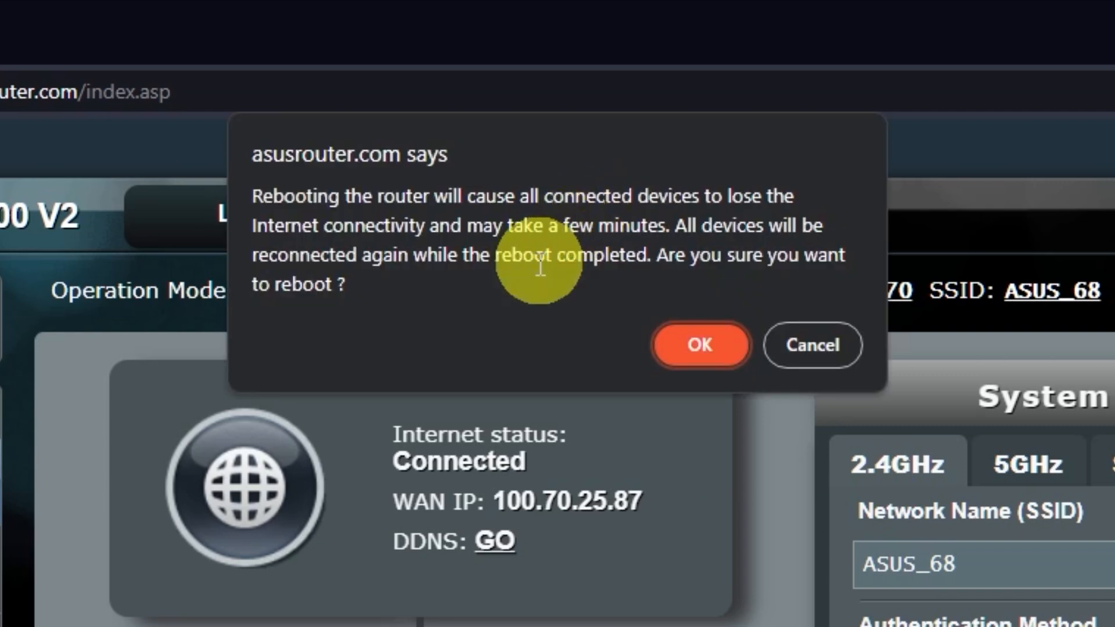
pyautogui.click(700, 345)
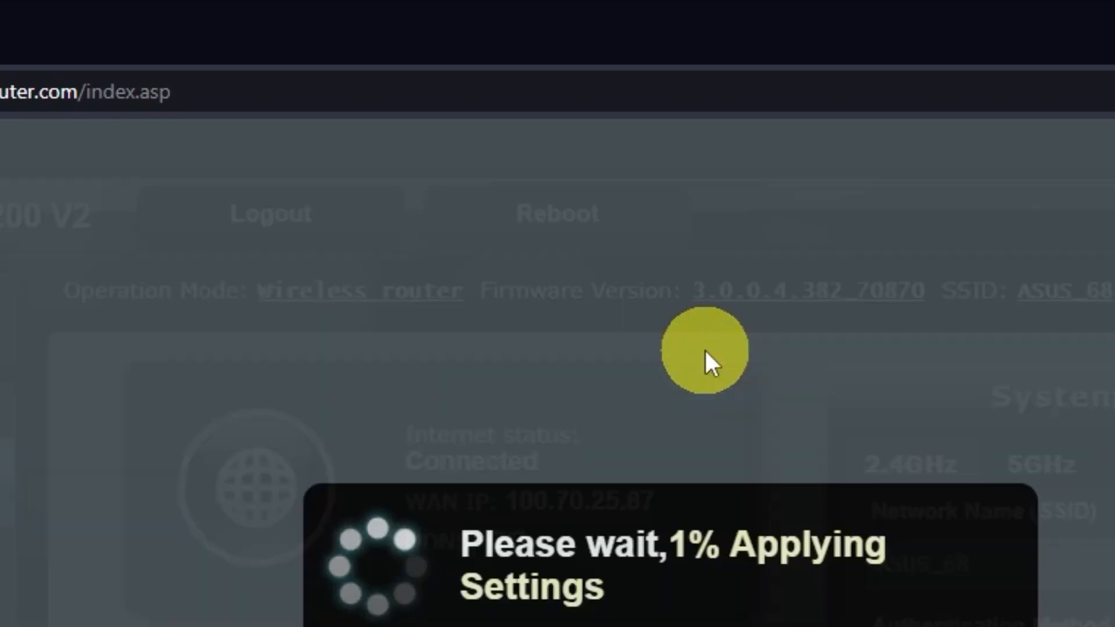